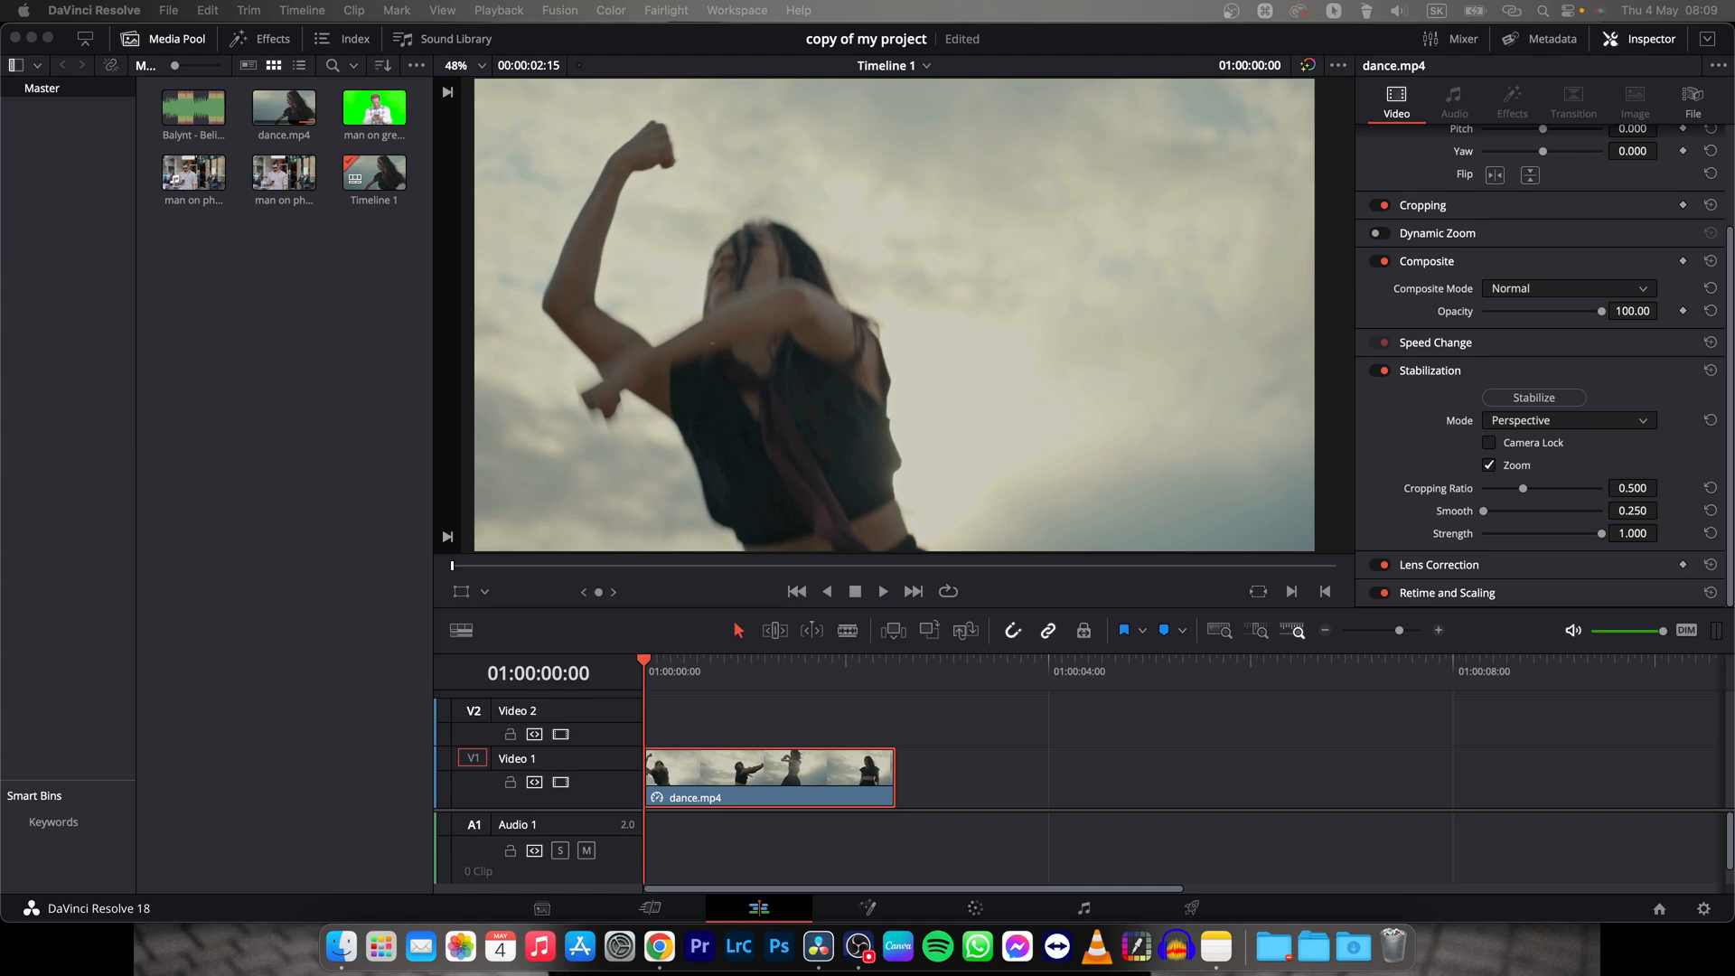
Play dance.mp4 once to see the unstabilized shake, then return the playhead to the start.
left_click(1094, 756)
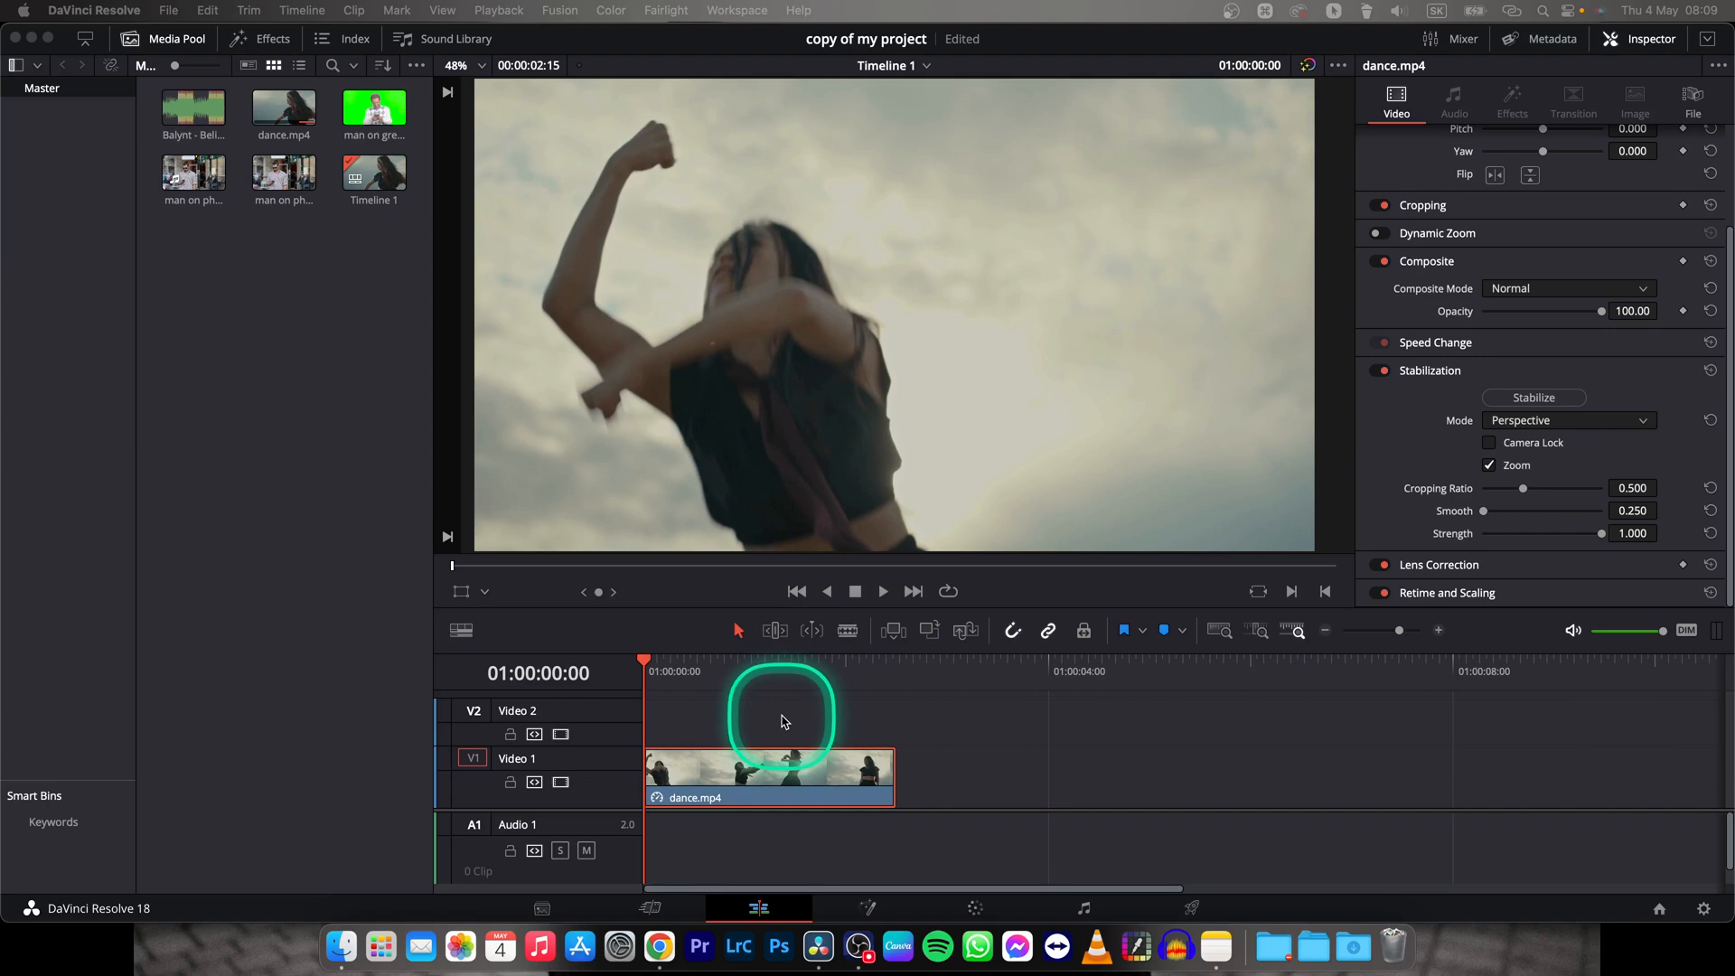
key("cmd")
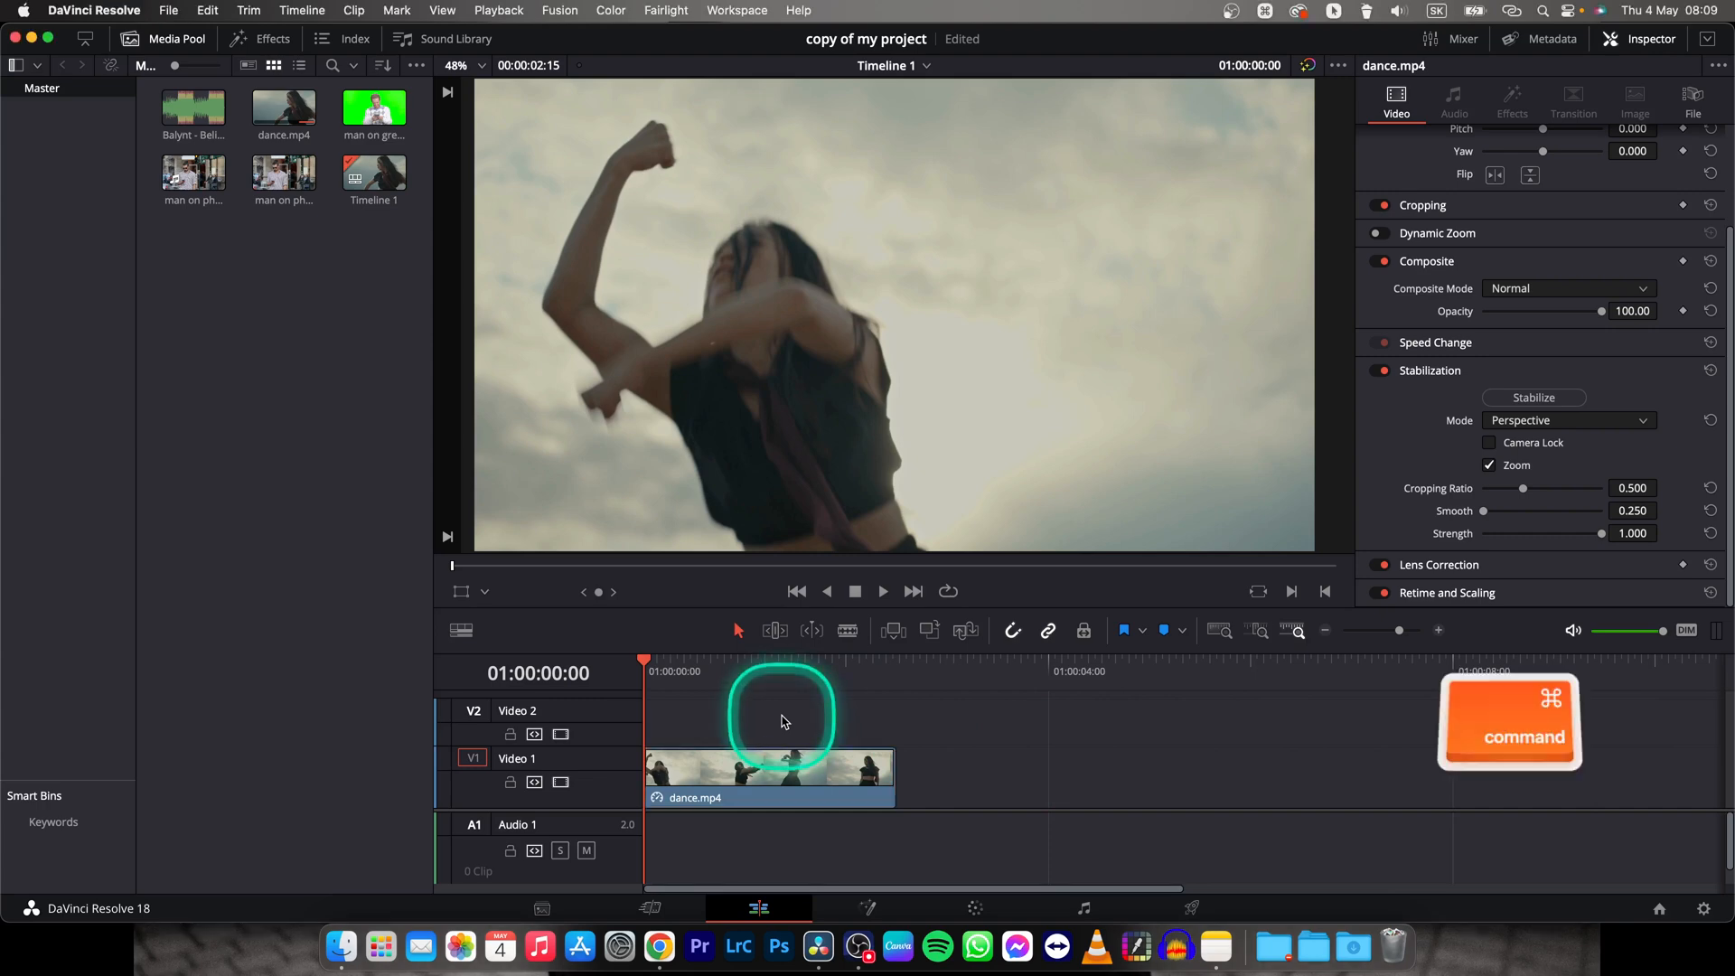
key("space")
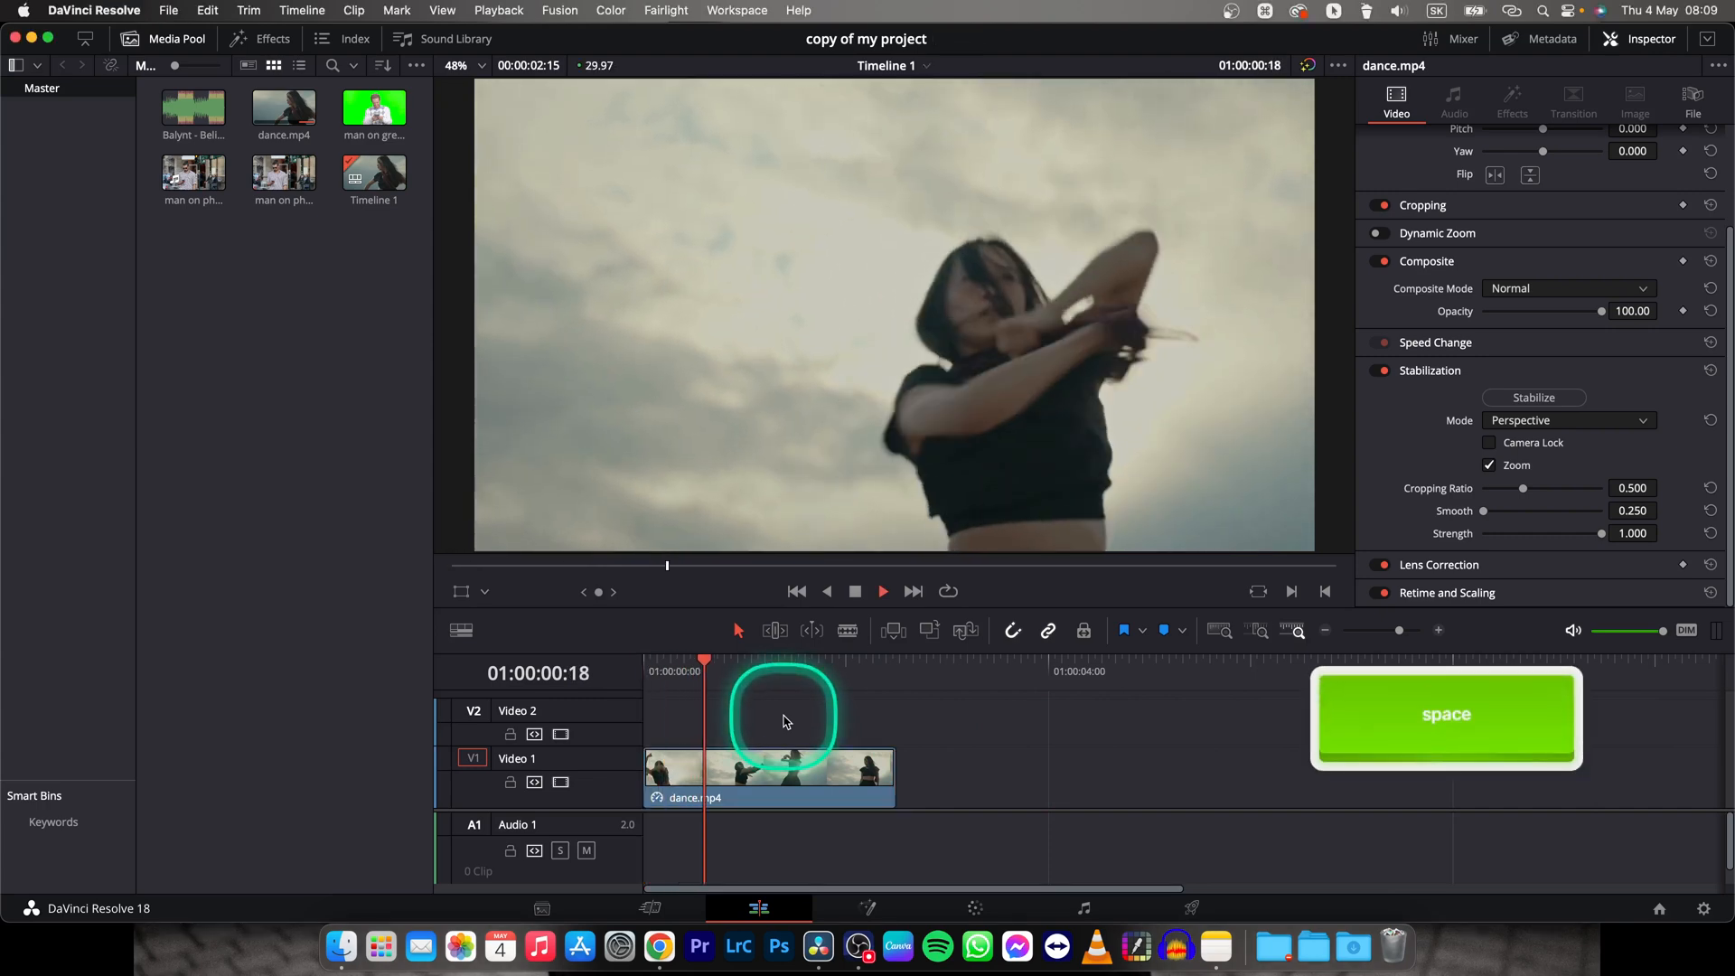
key("space")
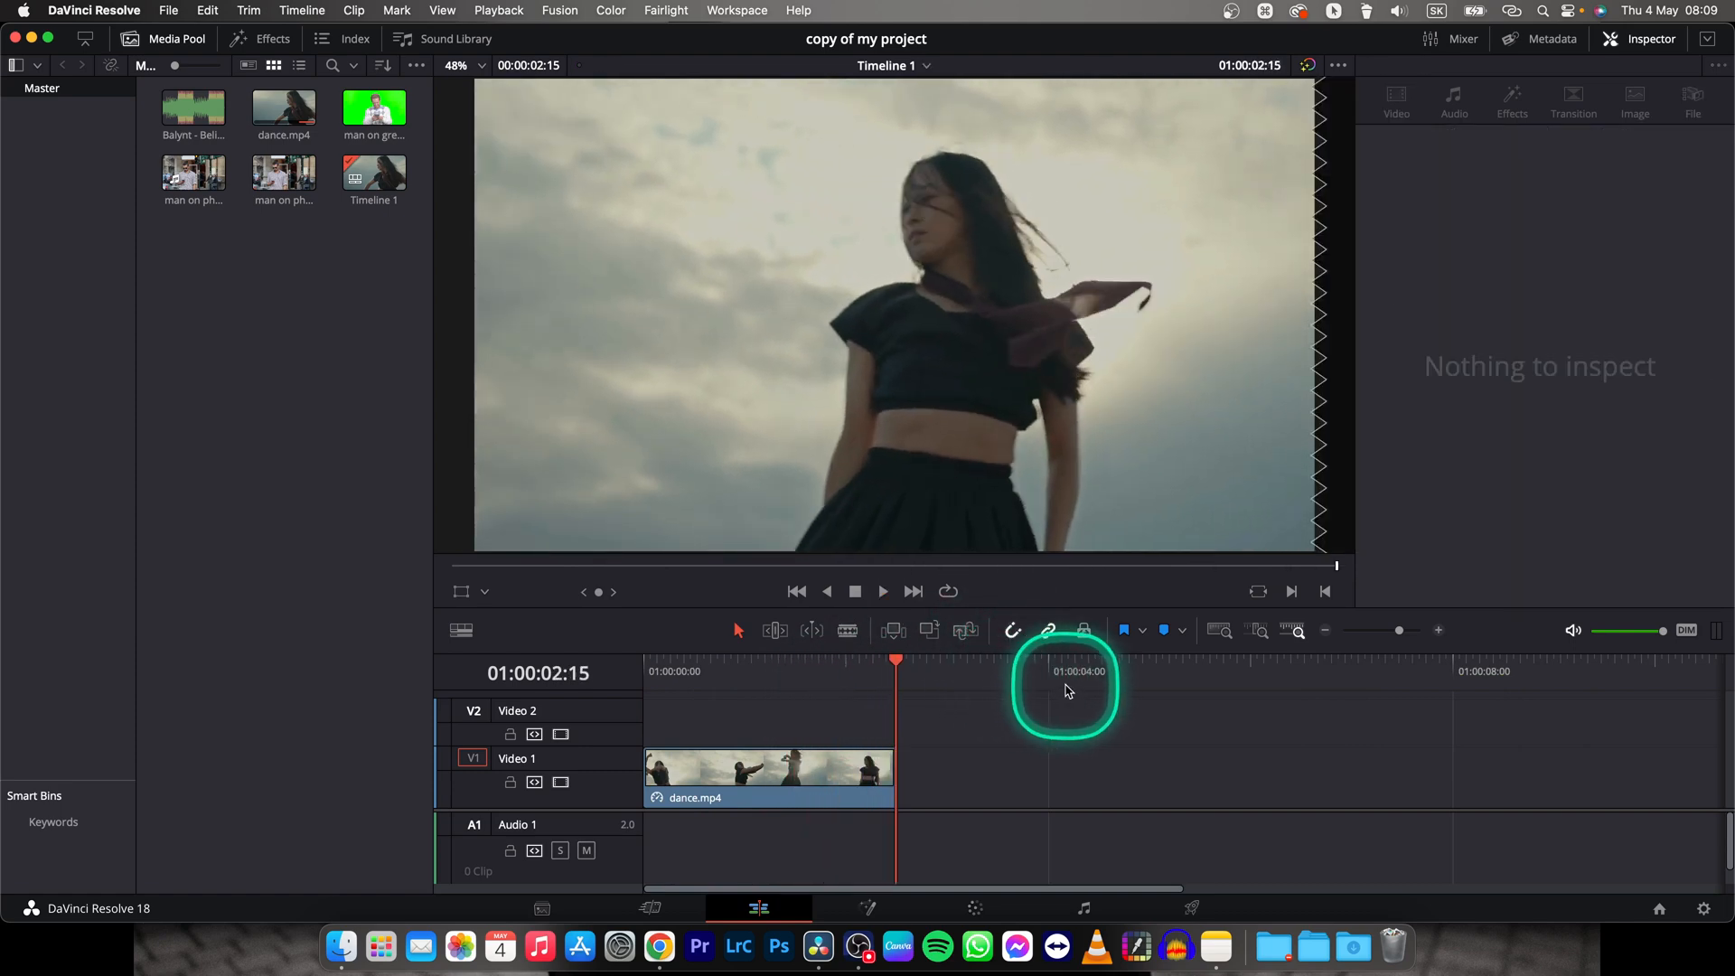
left_click(643, 670)
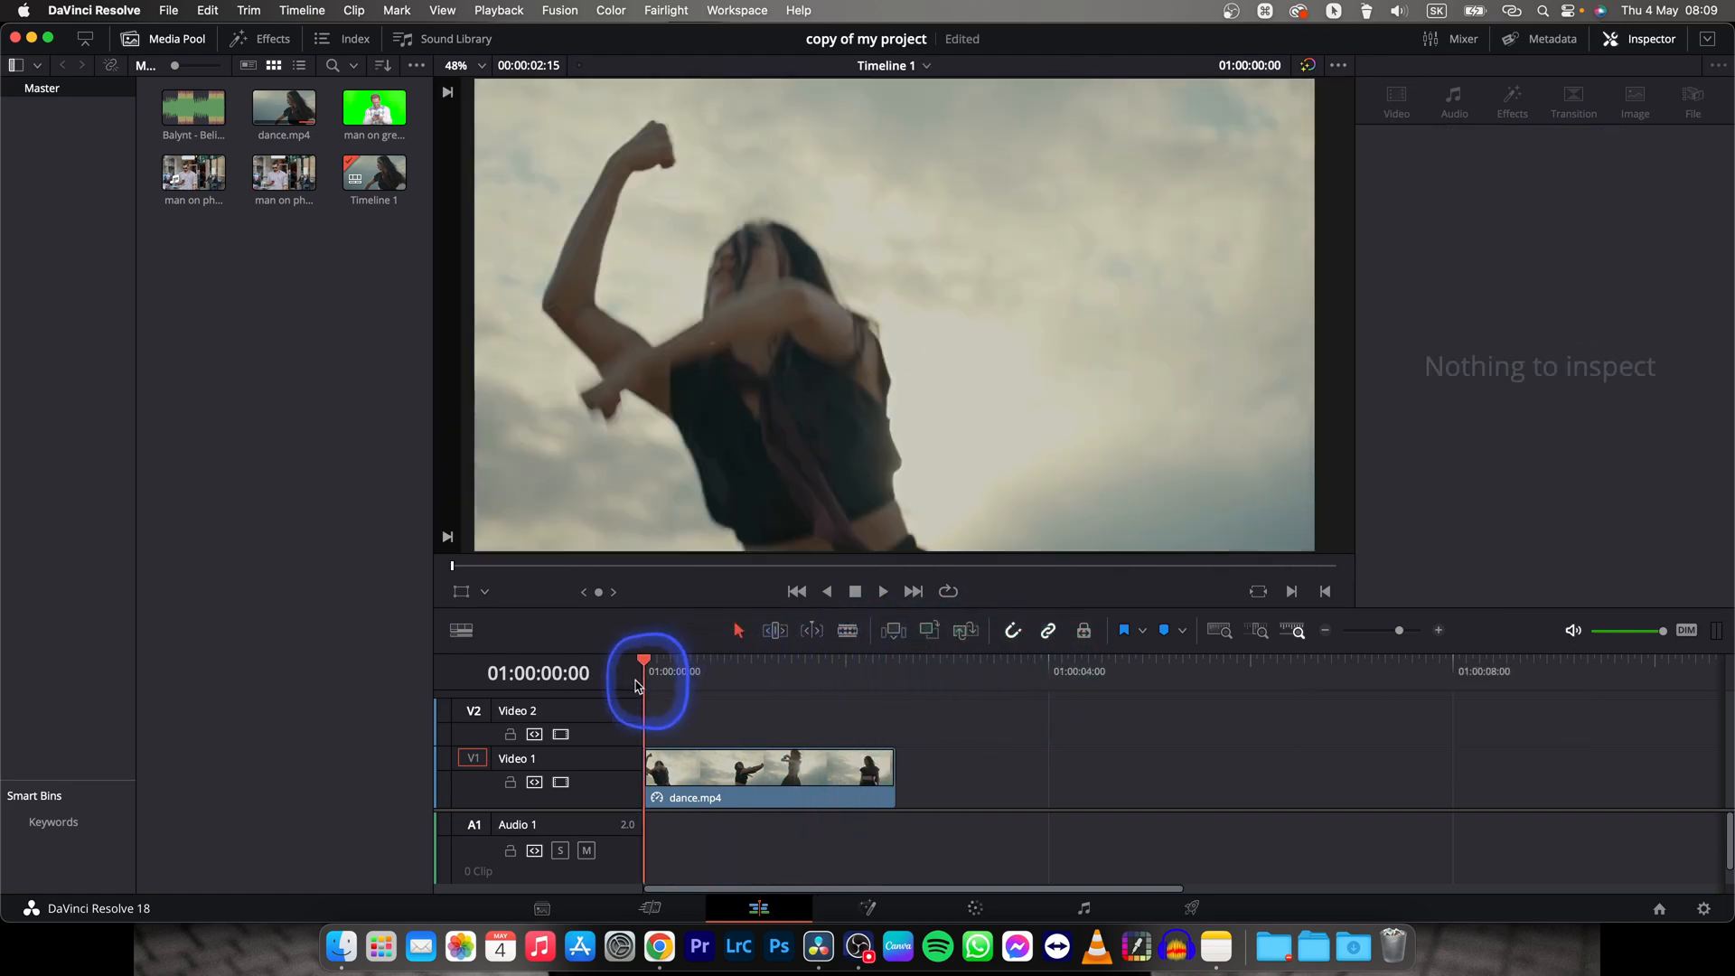
Select dance.mp4 on the timeline and show its Video Stabilization settings in the Inspector.
left_click(770, 778)
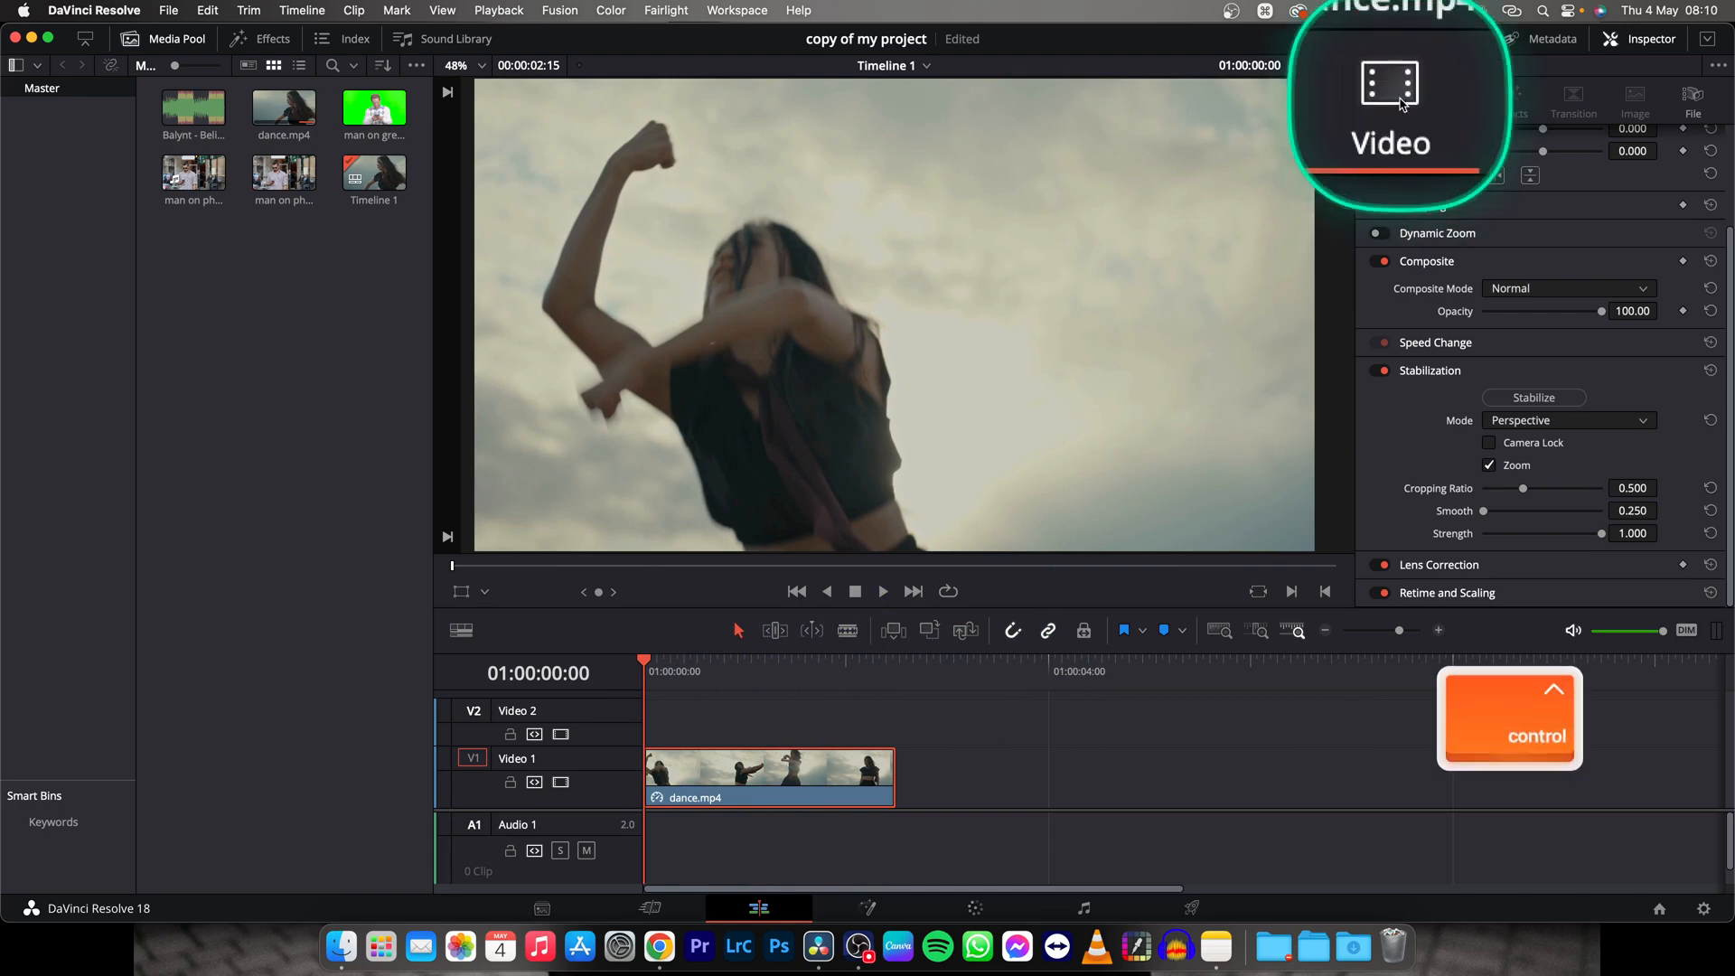
left_click(1398, 94)
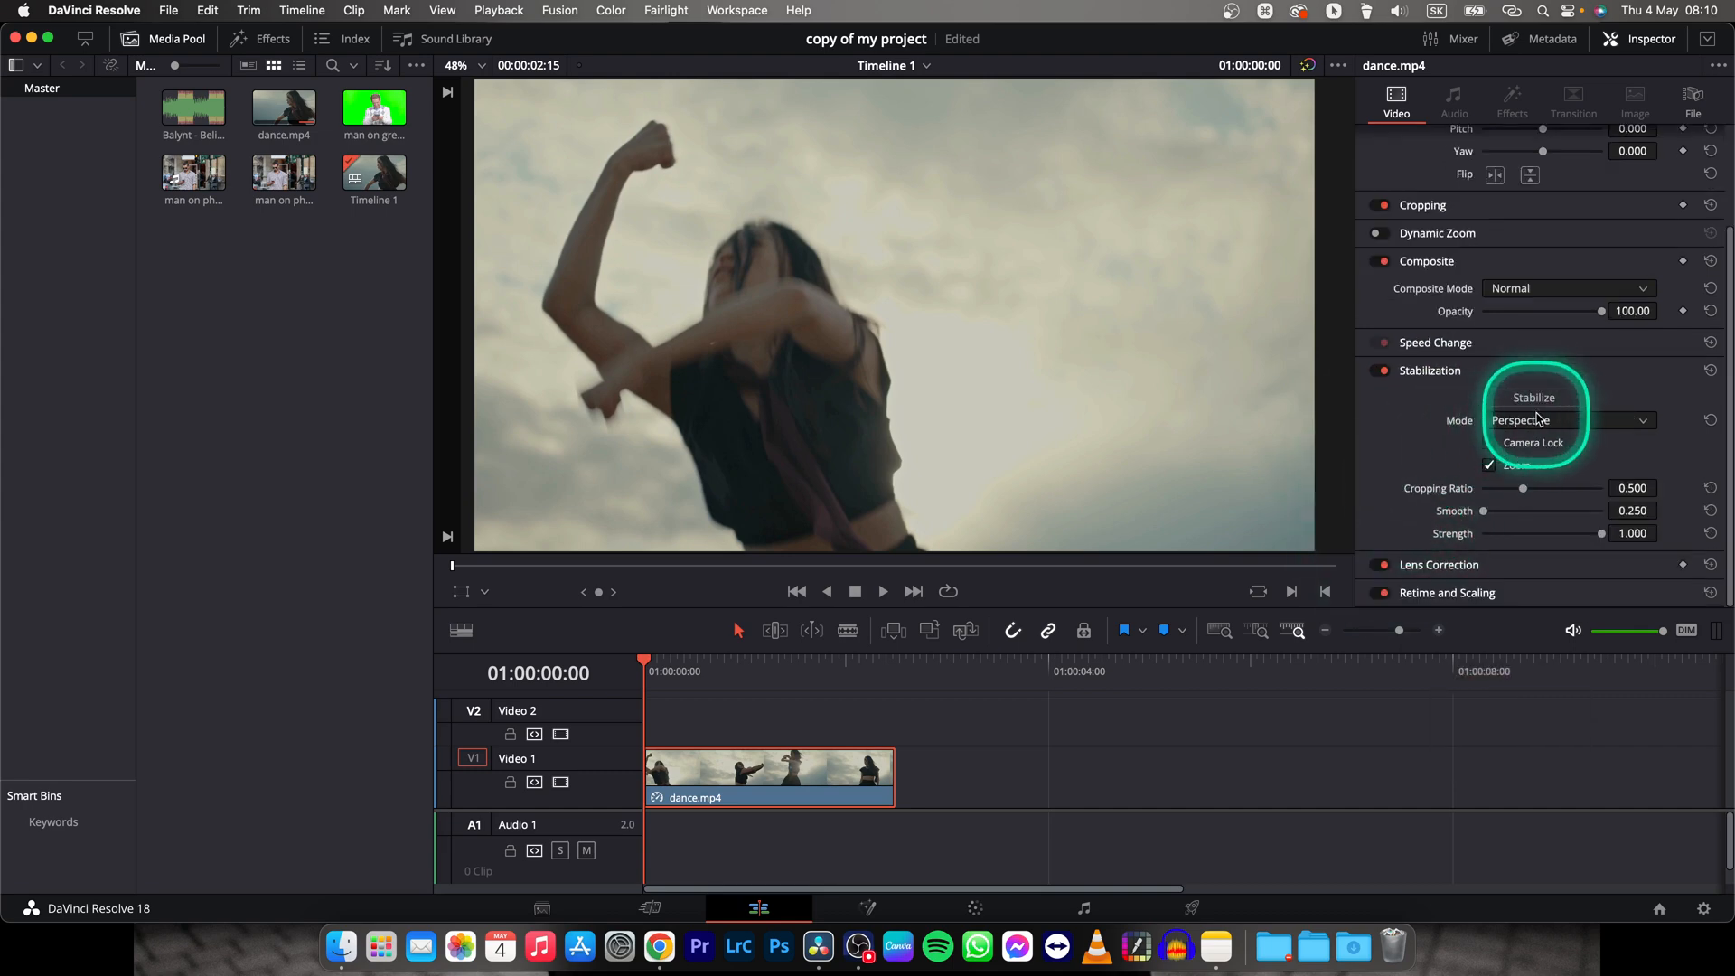
Run Stabilize in Perspective mode on dance.mp4 and play back the steadier result.
left_click(1535, 398)
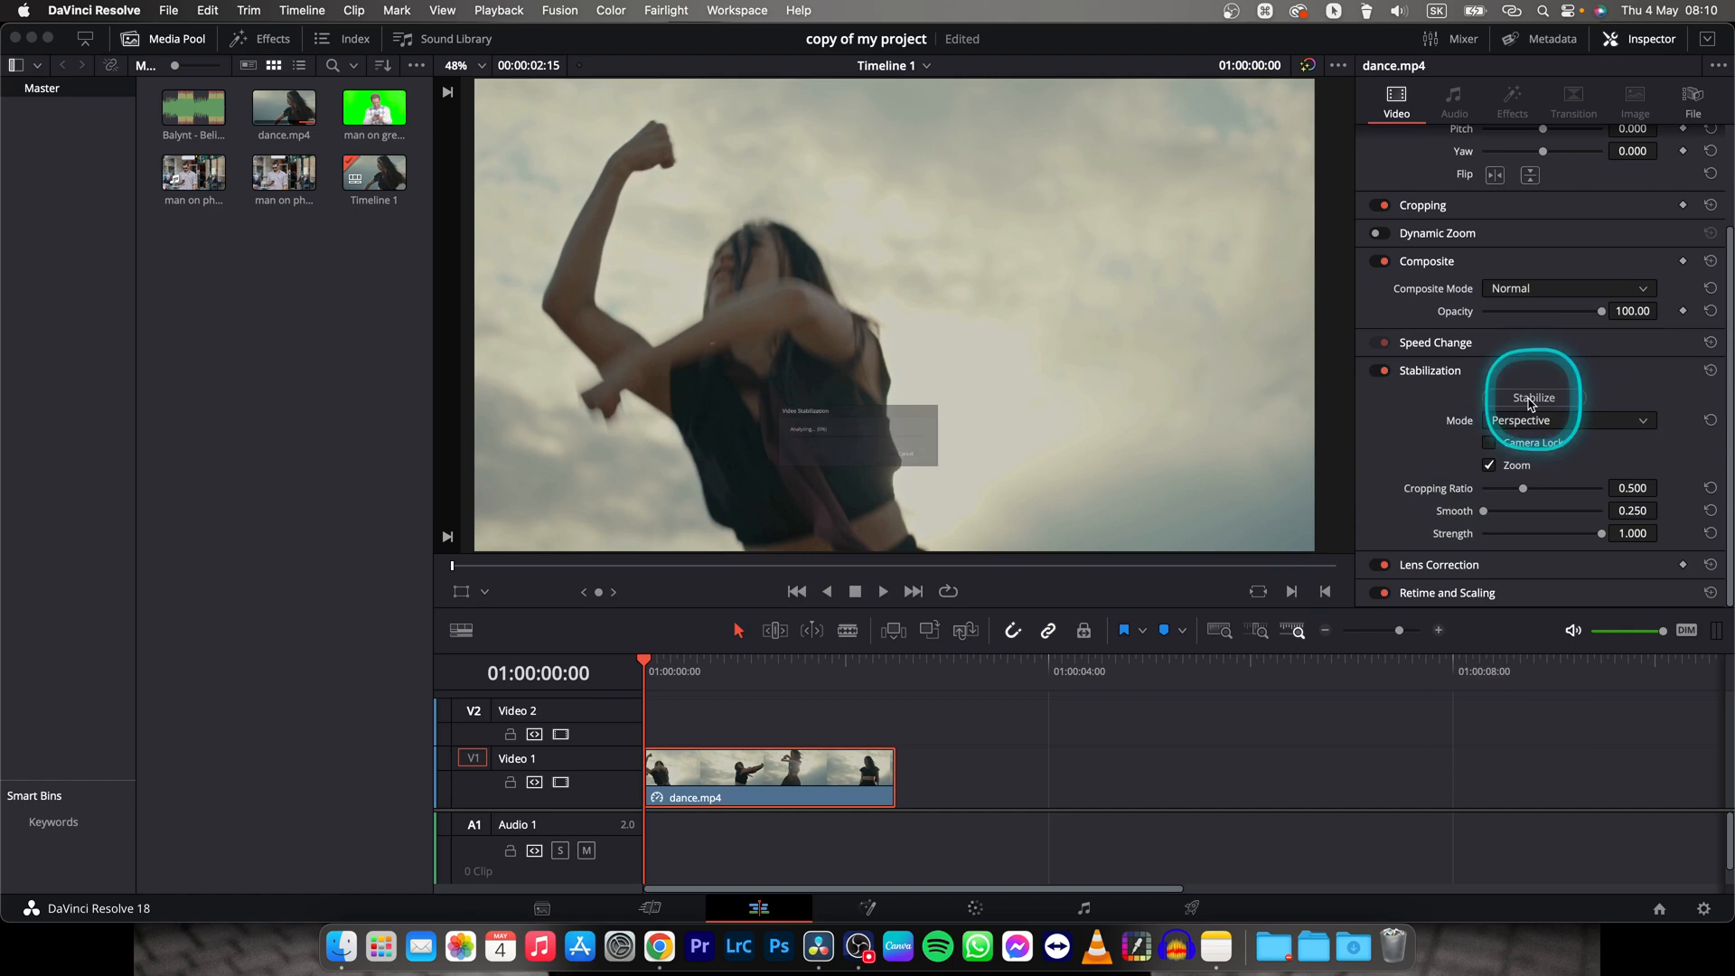
left_click(1535, 397)
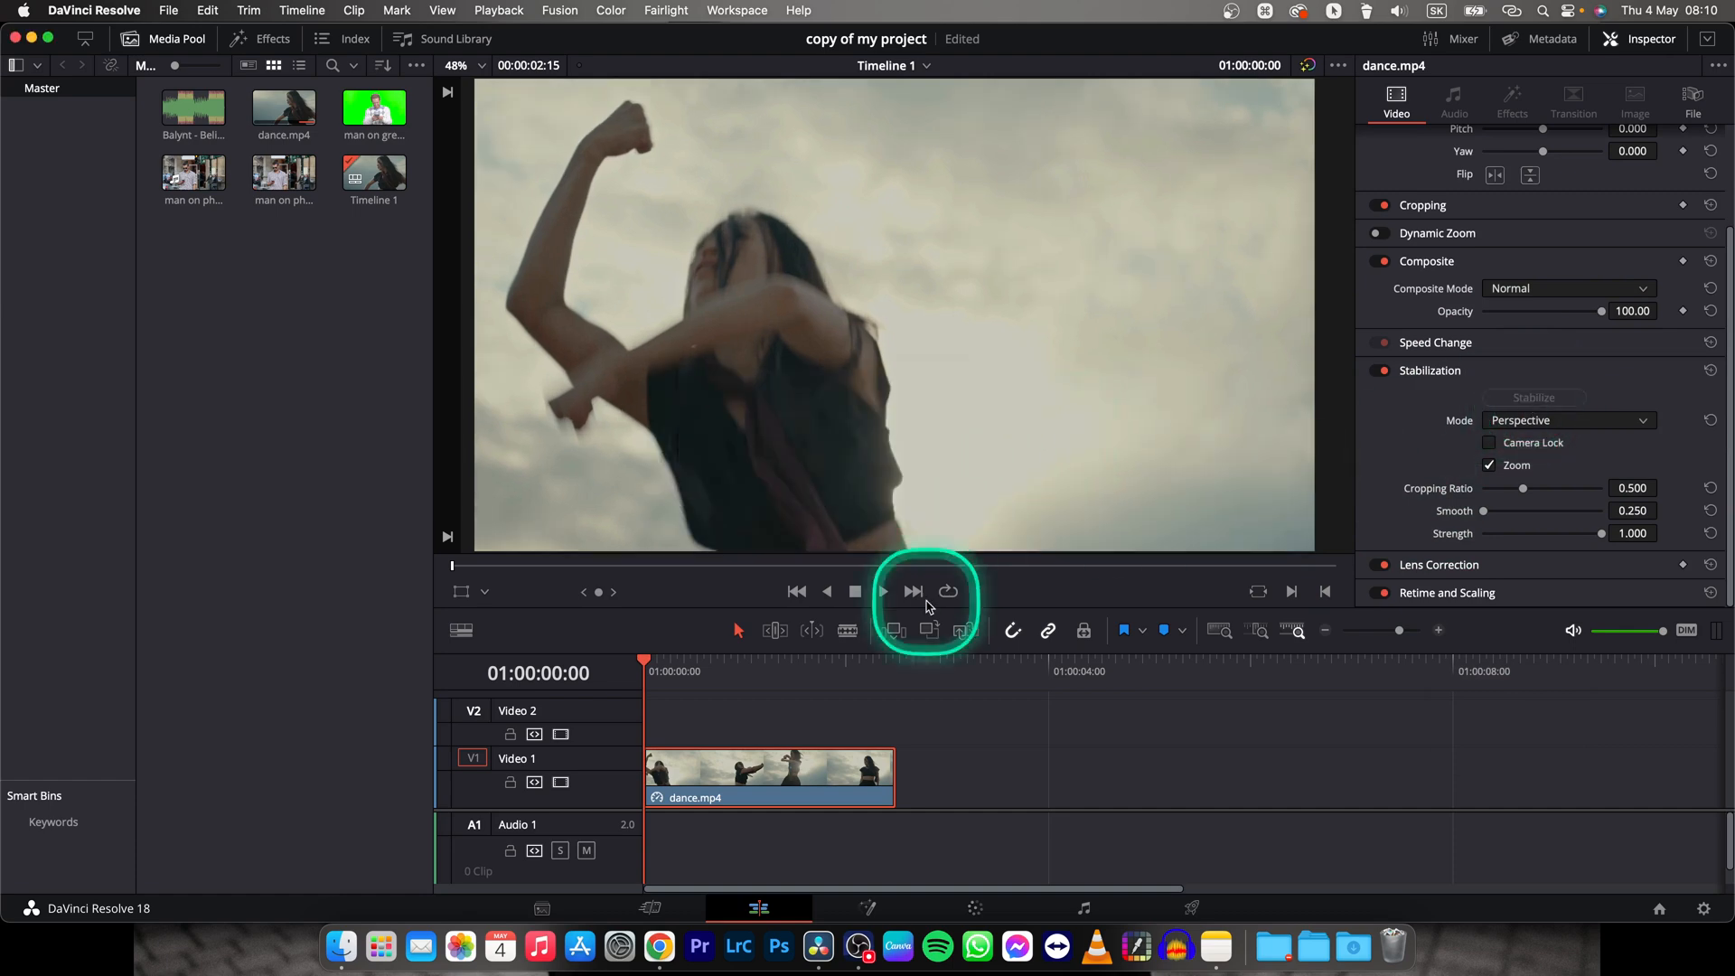
key("space")
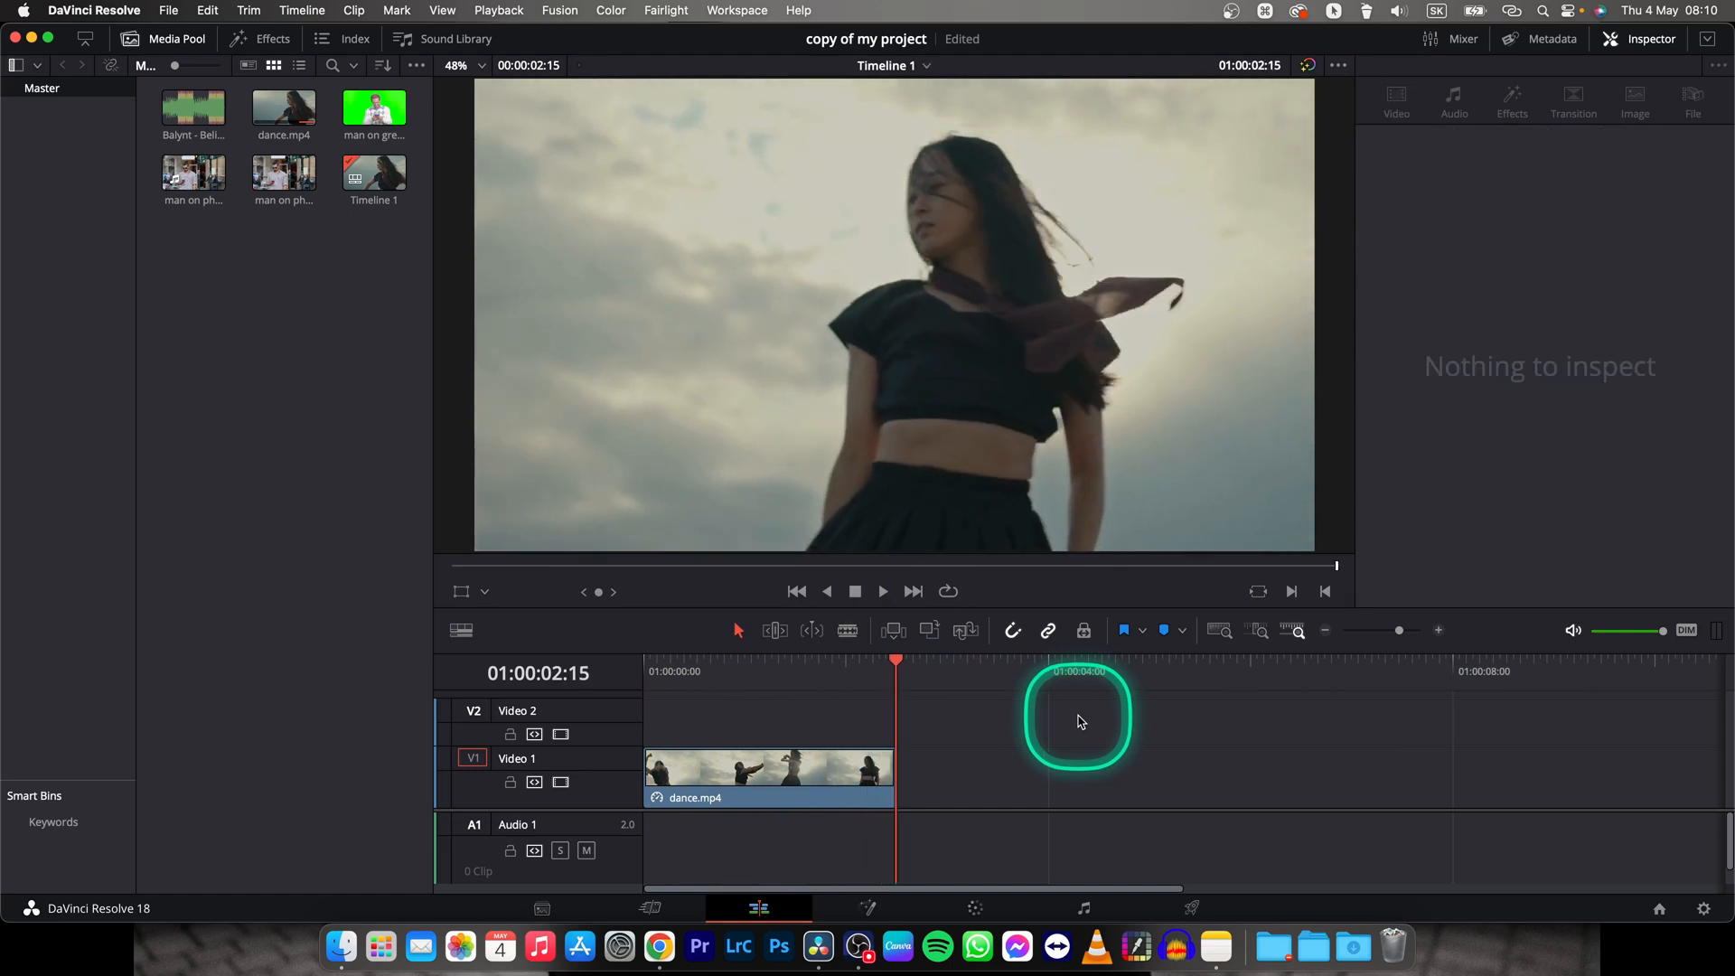
left_click(644, 672)
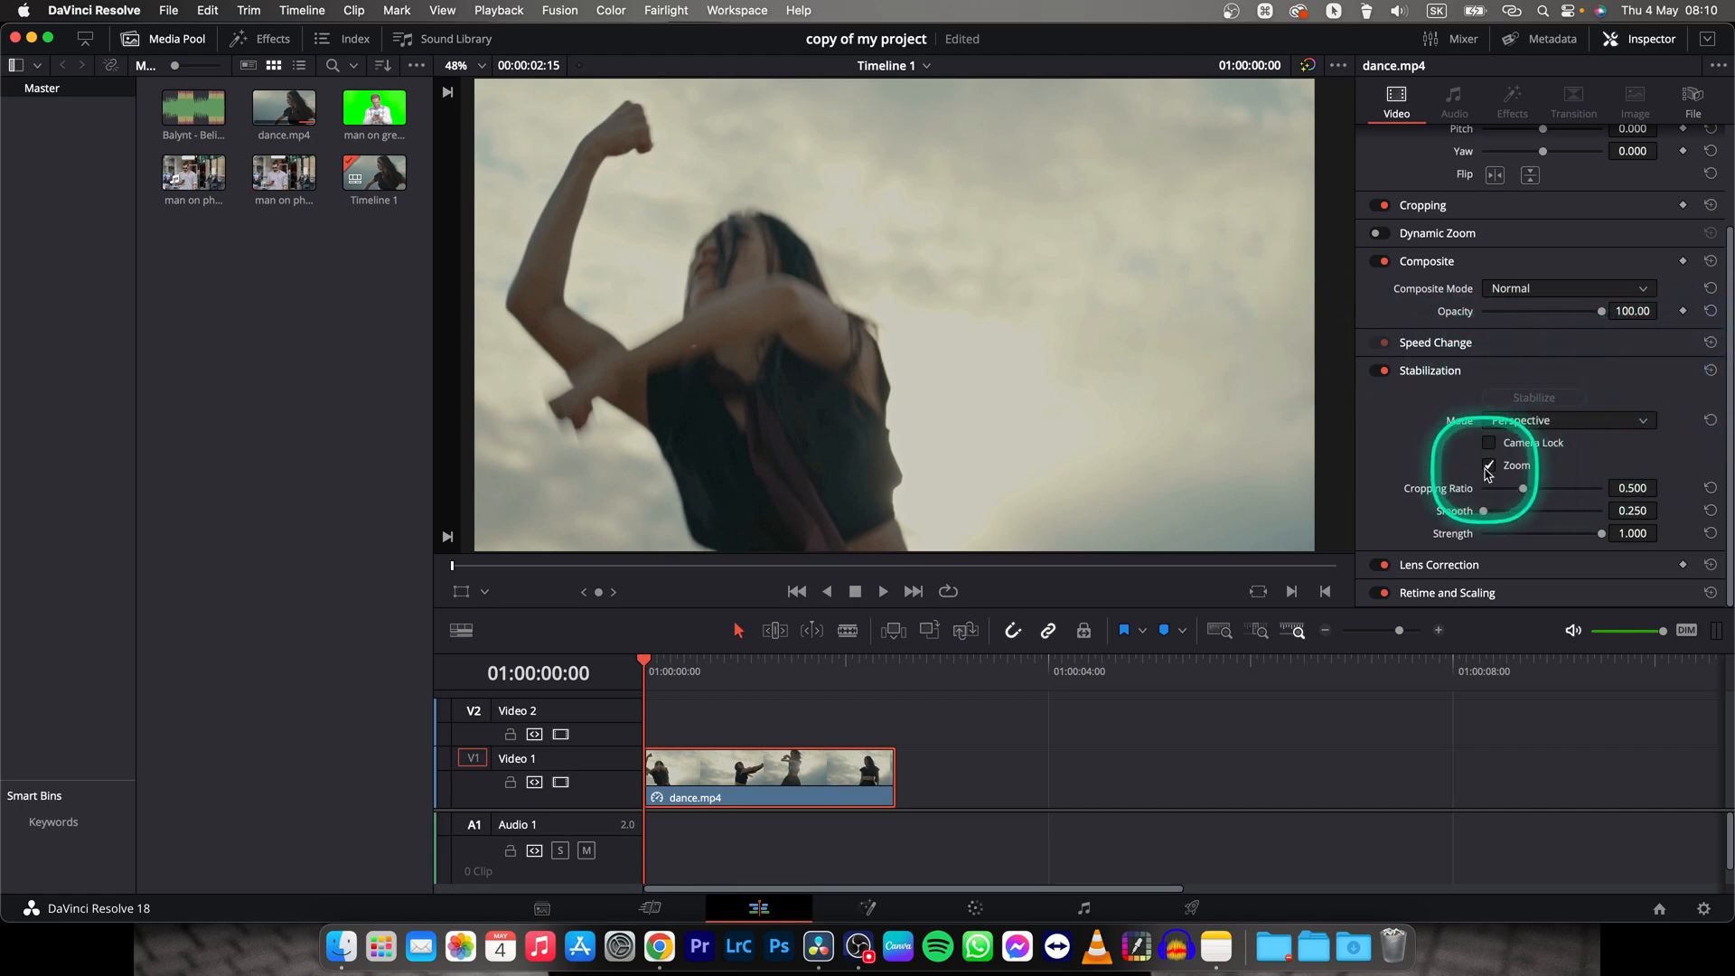
left_click(1566, 421)
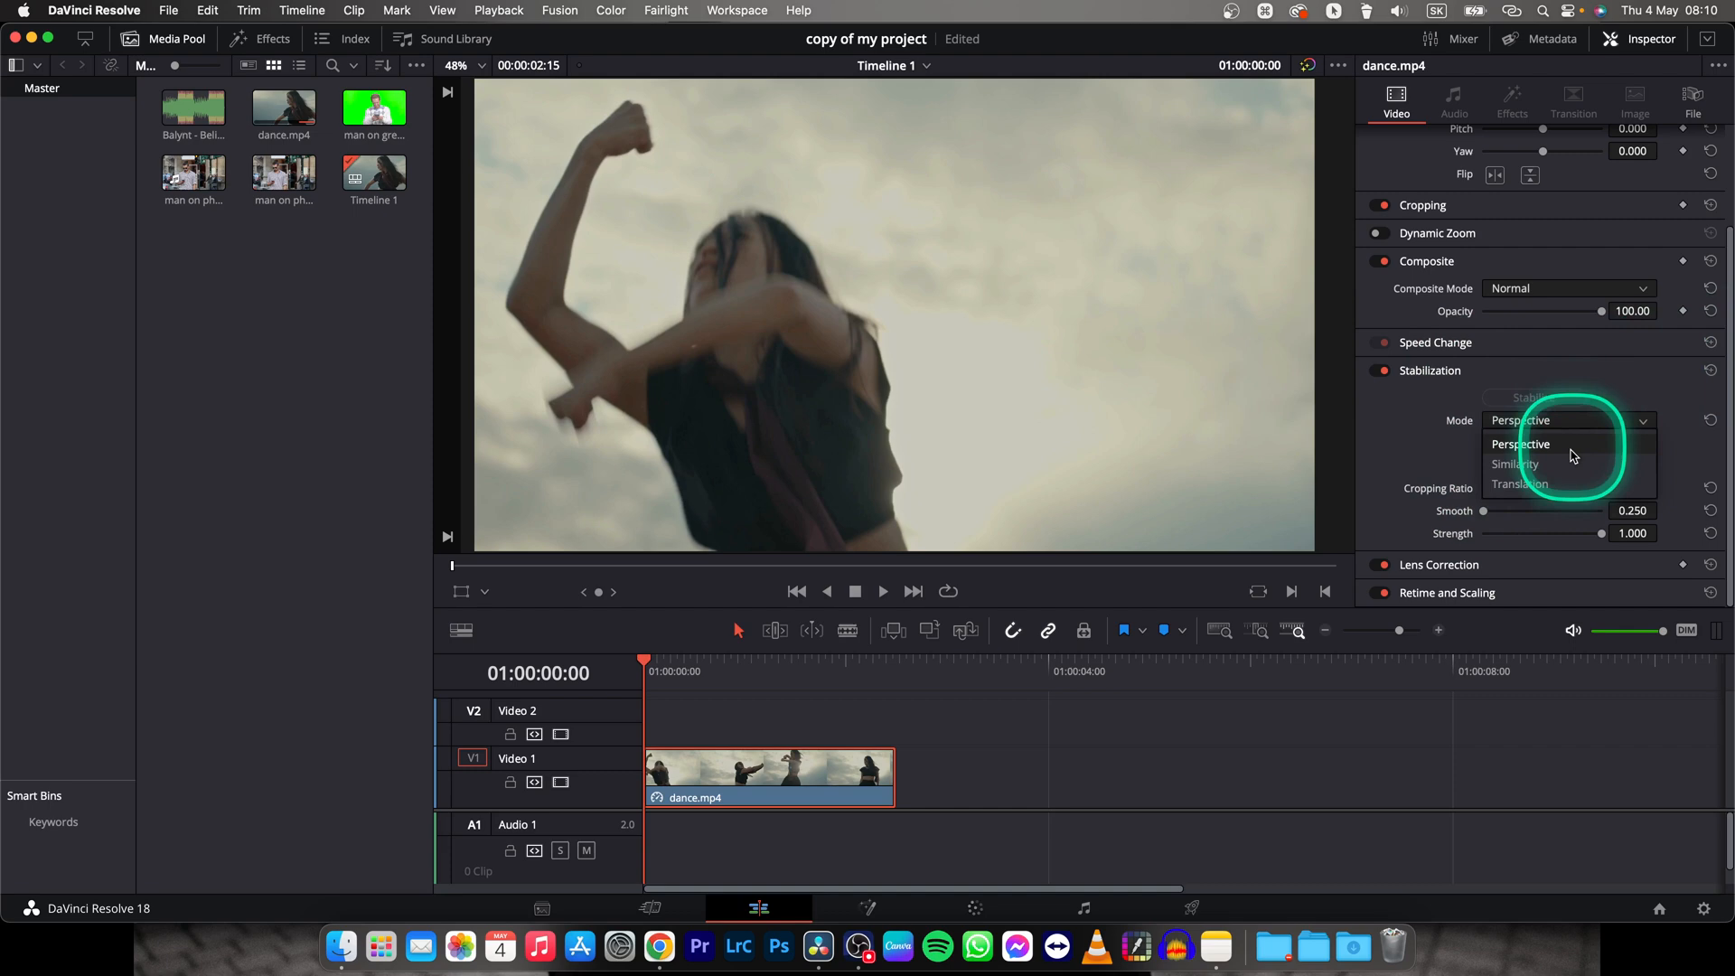
left_click(1522, 445)
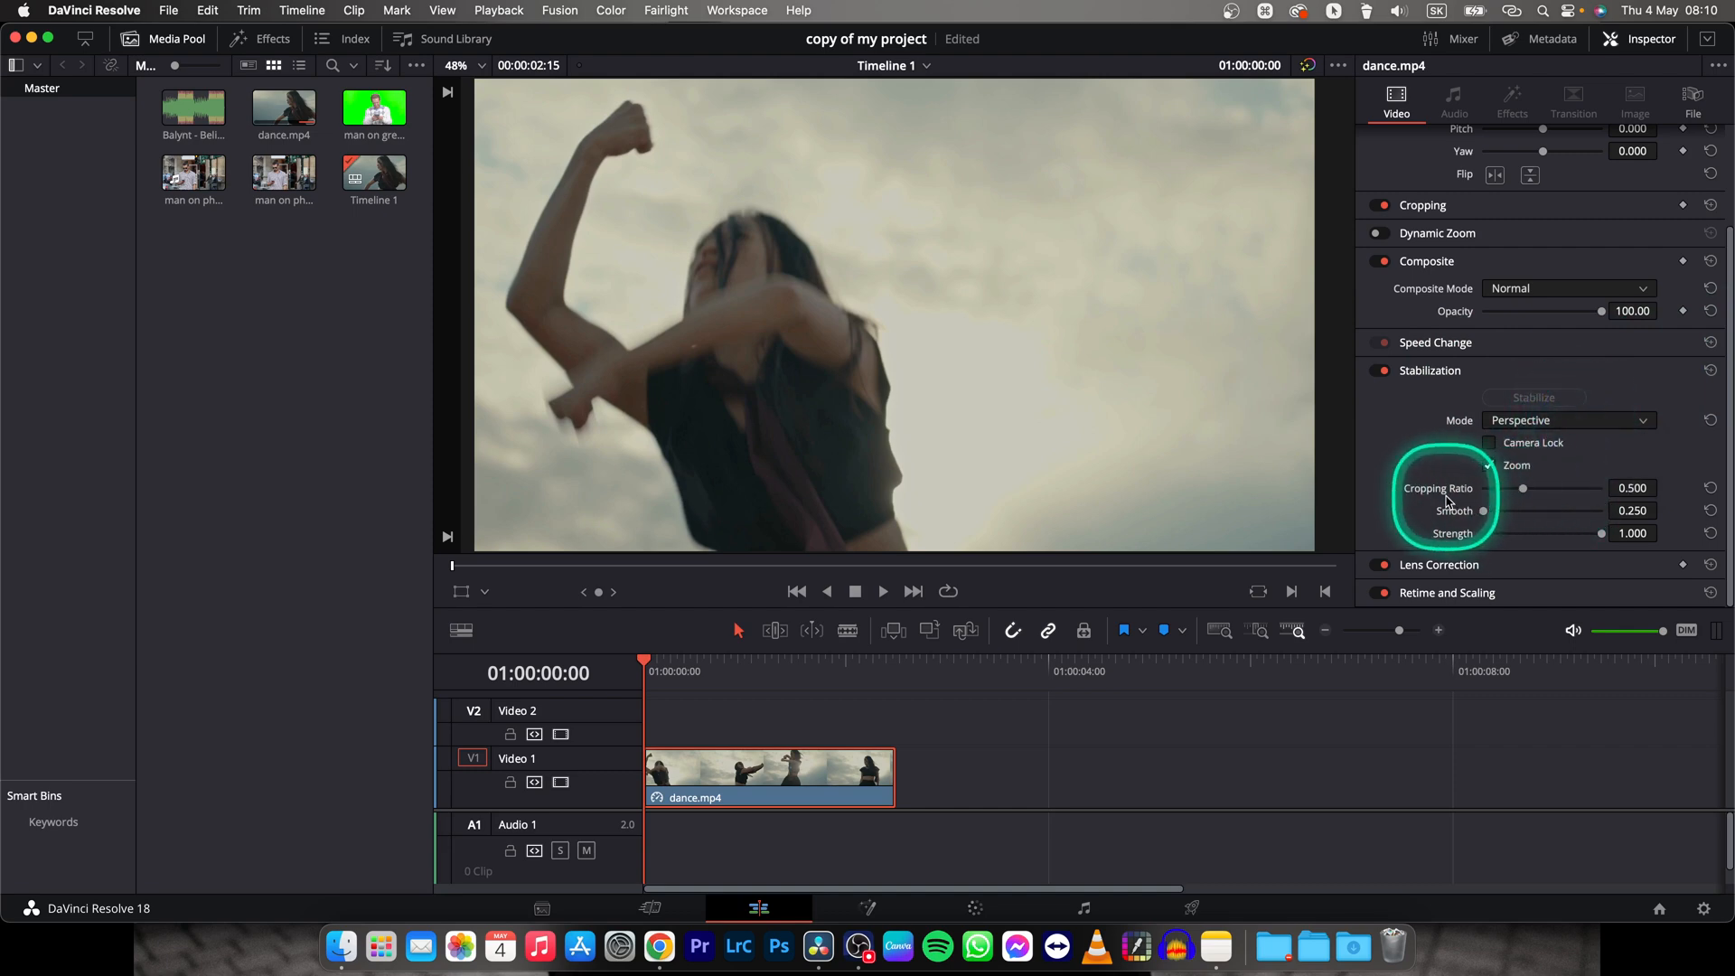
left_click(1491, 443)
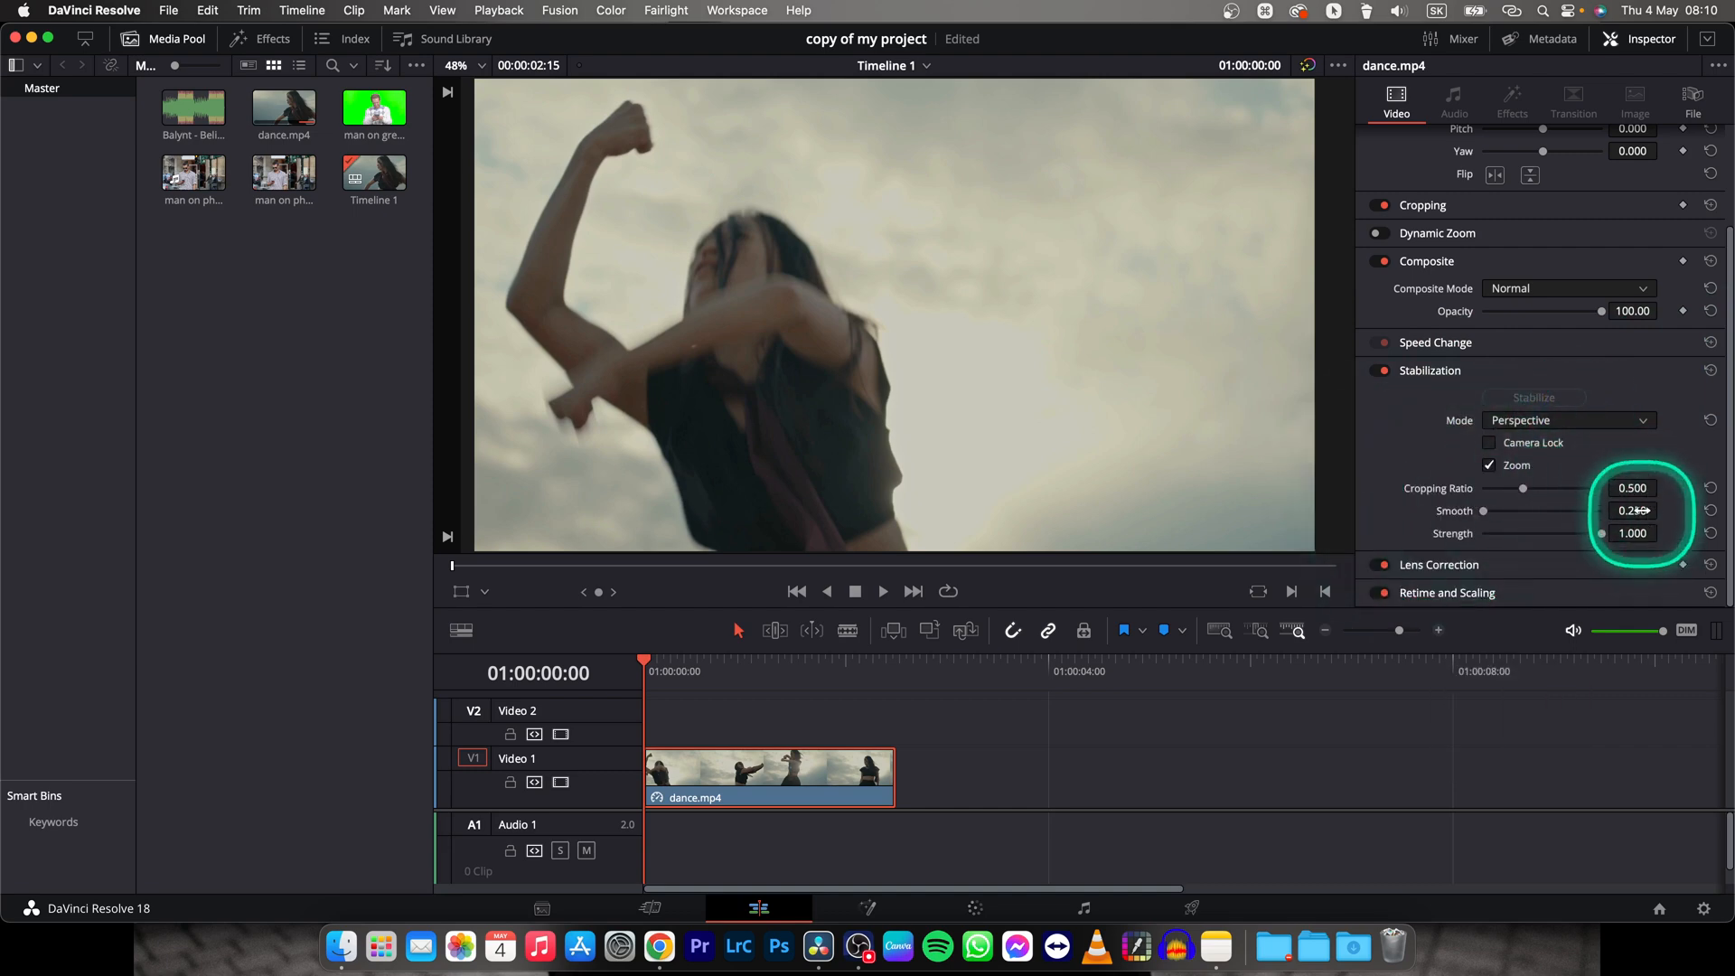